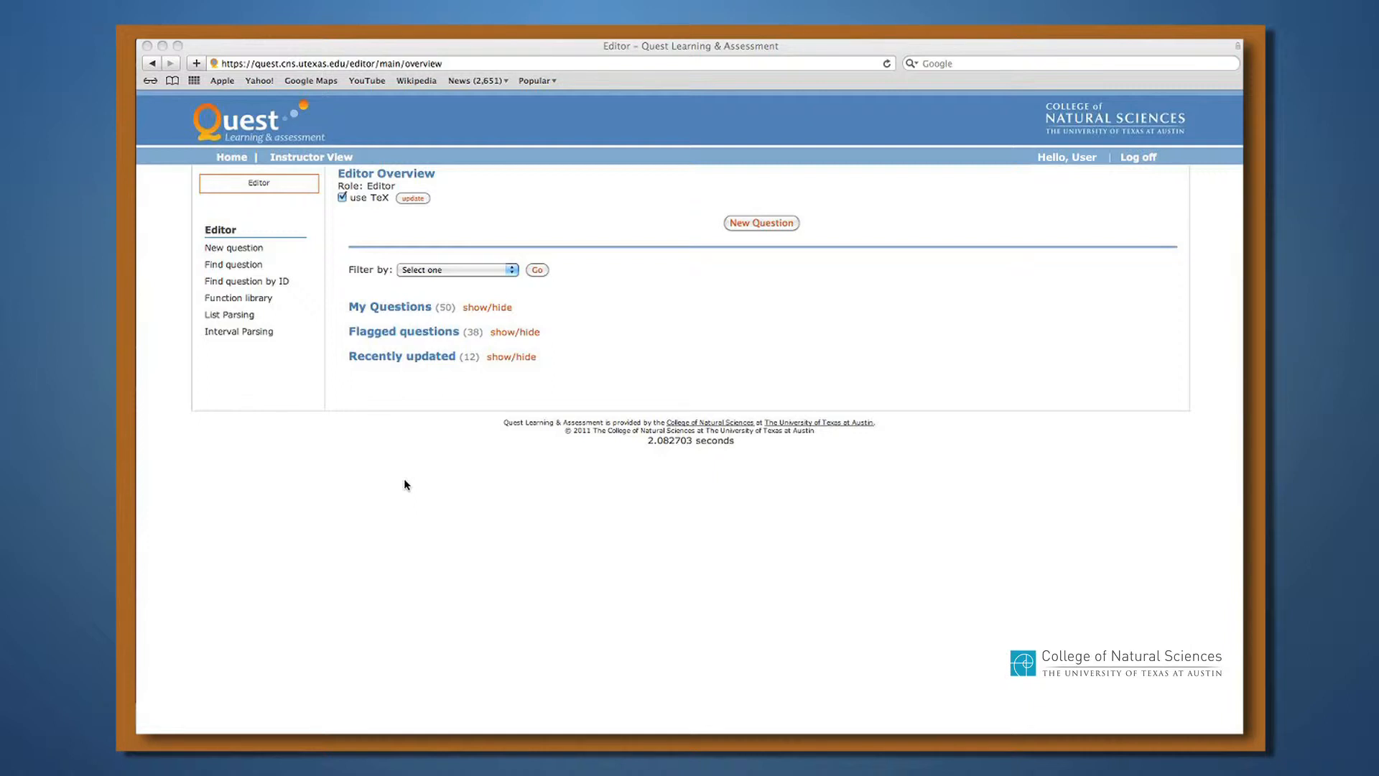
{"action": "mouse_move", "coordinate": [402, 479]}
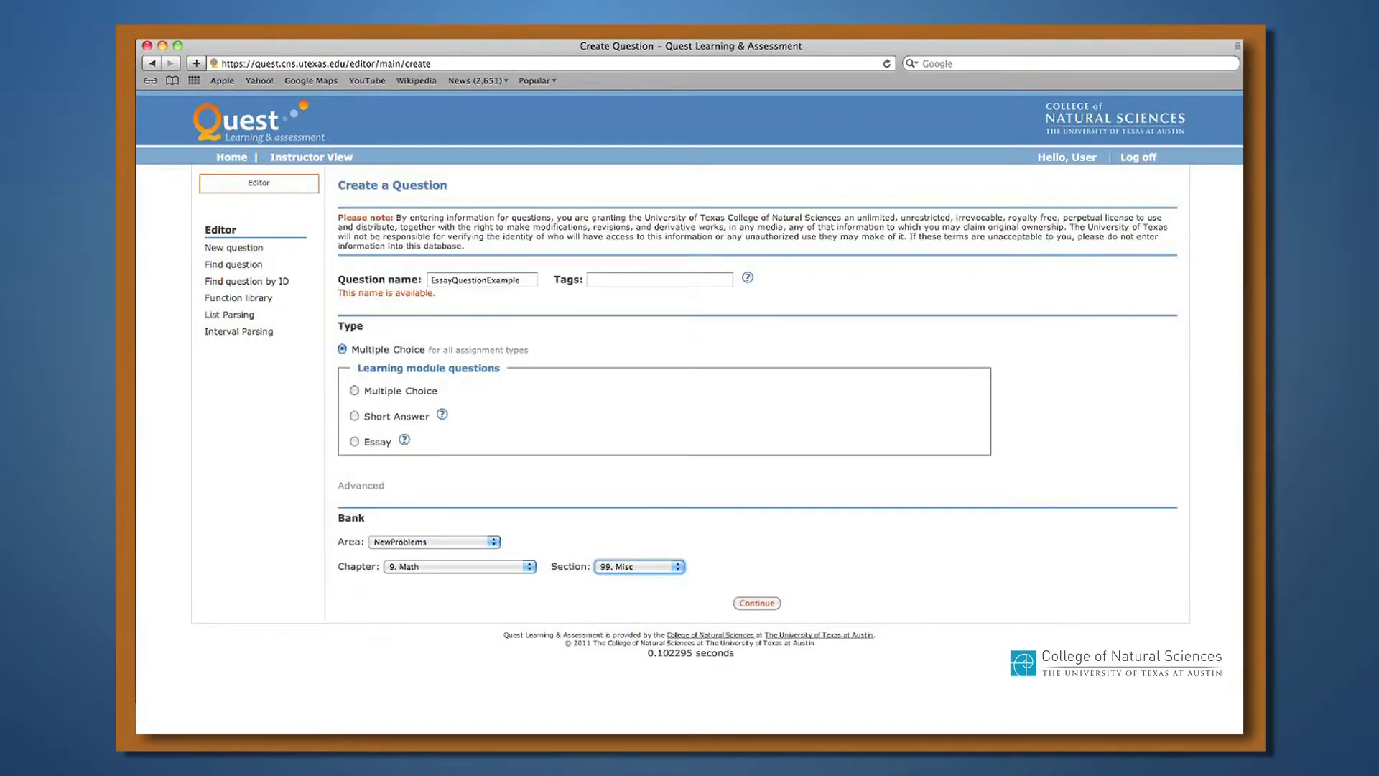
{"action": "mouse_move", "coordinate": [429, 419]}
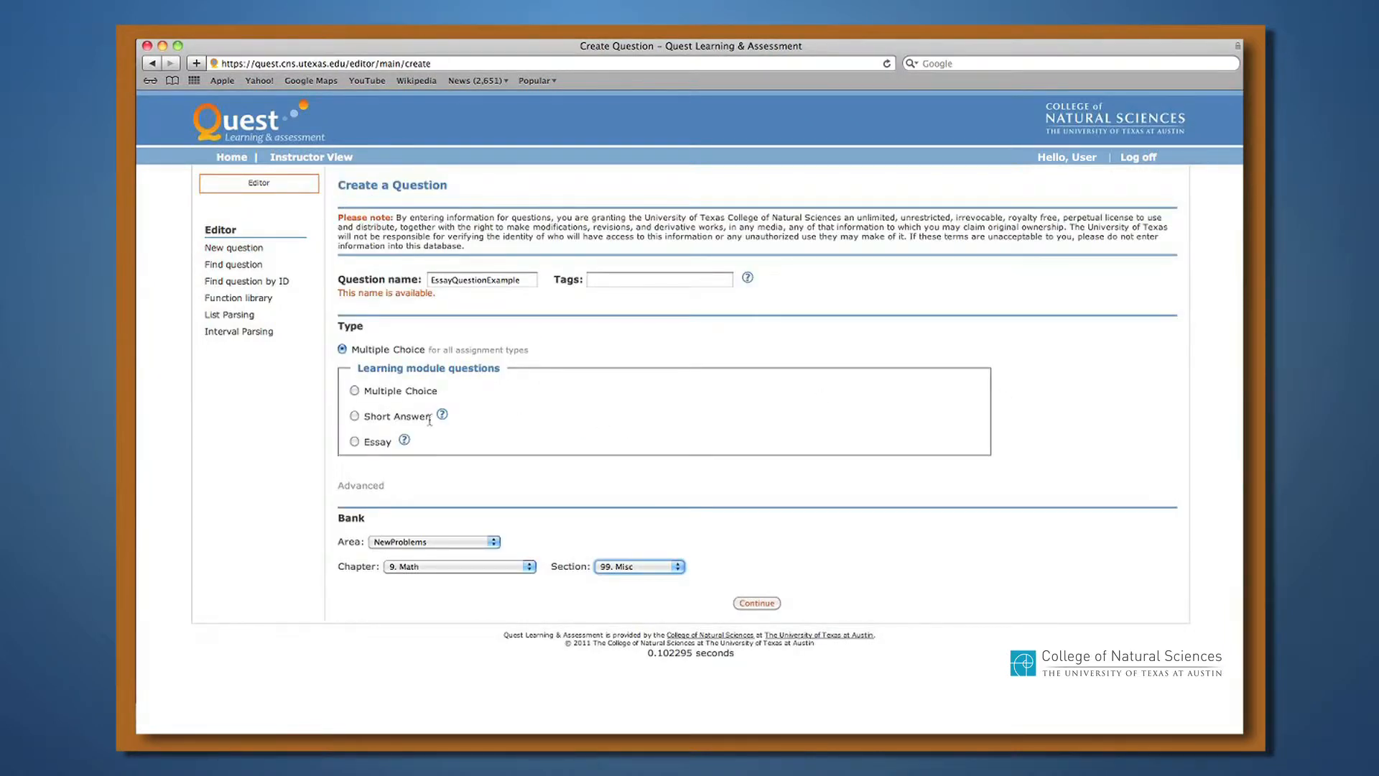
Choose Essay as the question type for EssayQuestionExample and continue to create it.
{"action": "left_click", "coordinate": [355, 441]}
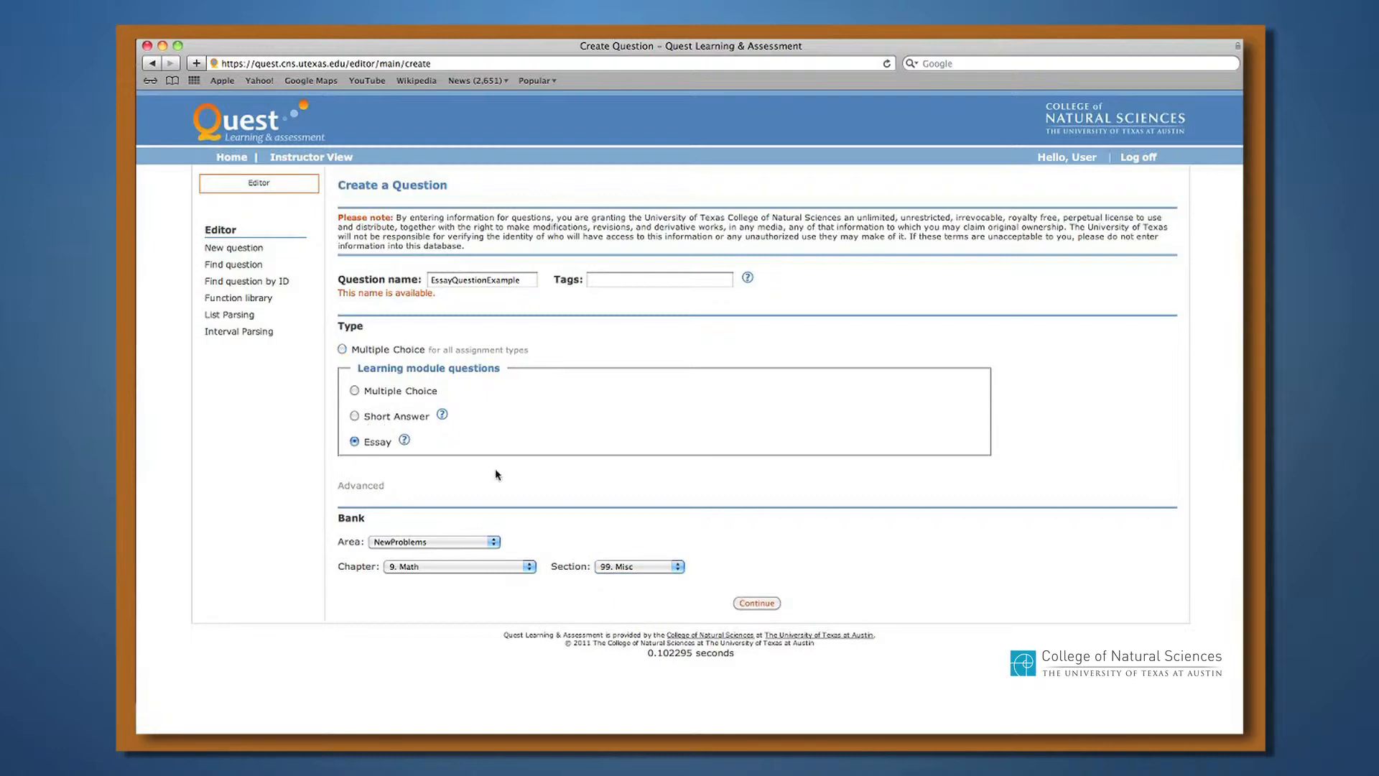
{"action": "left_click", "coordinate": [758, 602]}
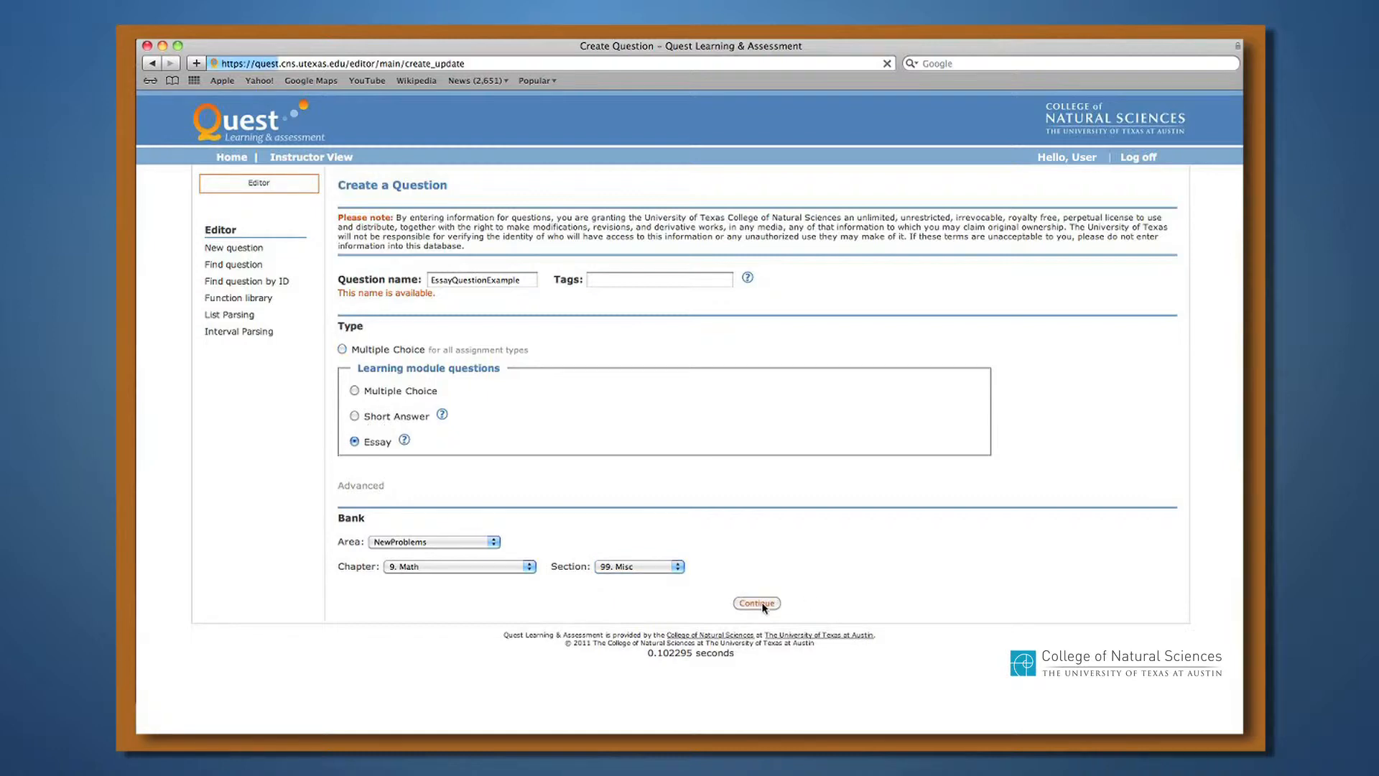
{"action": "left_click", "coordinate": [756, 603]}
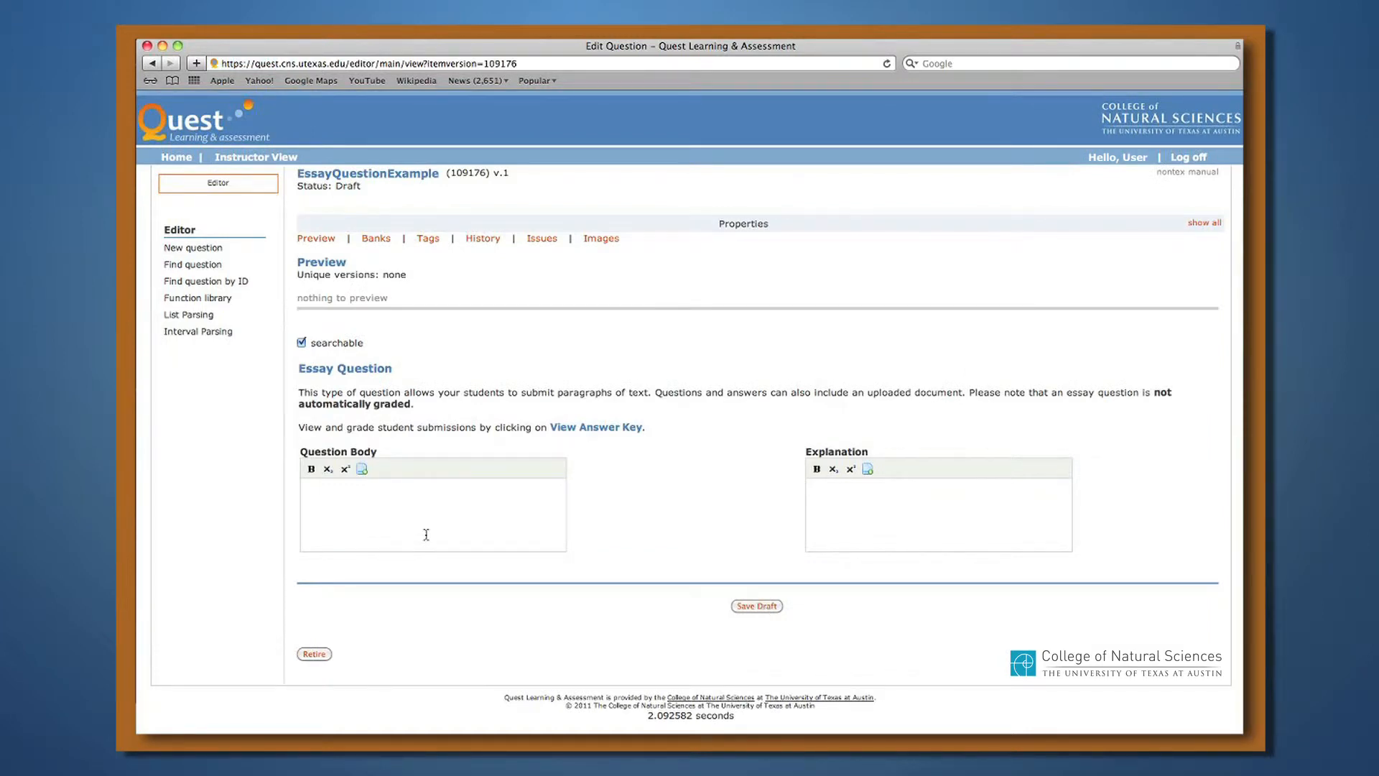
Fill the essay body with 'Question text goes here.' and the explanation with 'Explanation goes here.'.
{"action": "type", "text": "Question"}
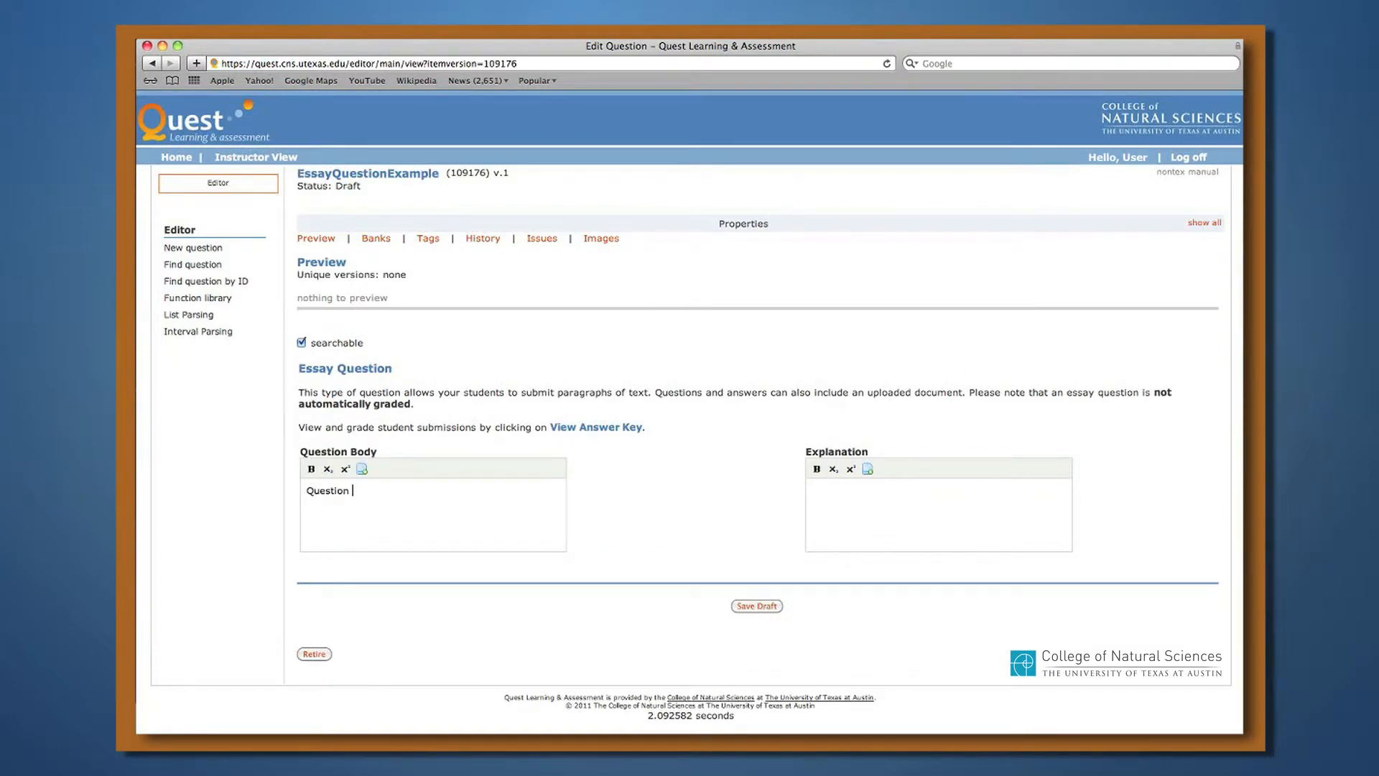
{"action": "type", "text": "text goes here."}
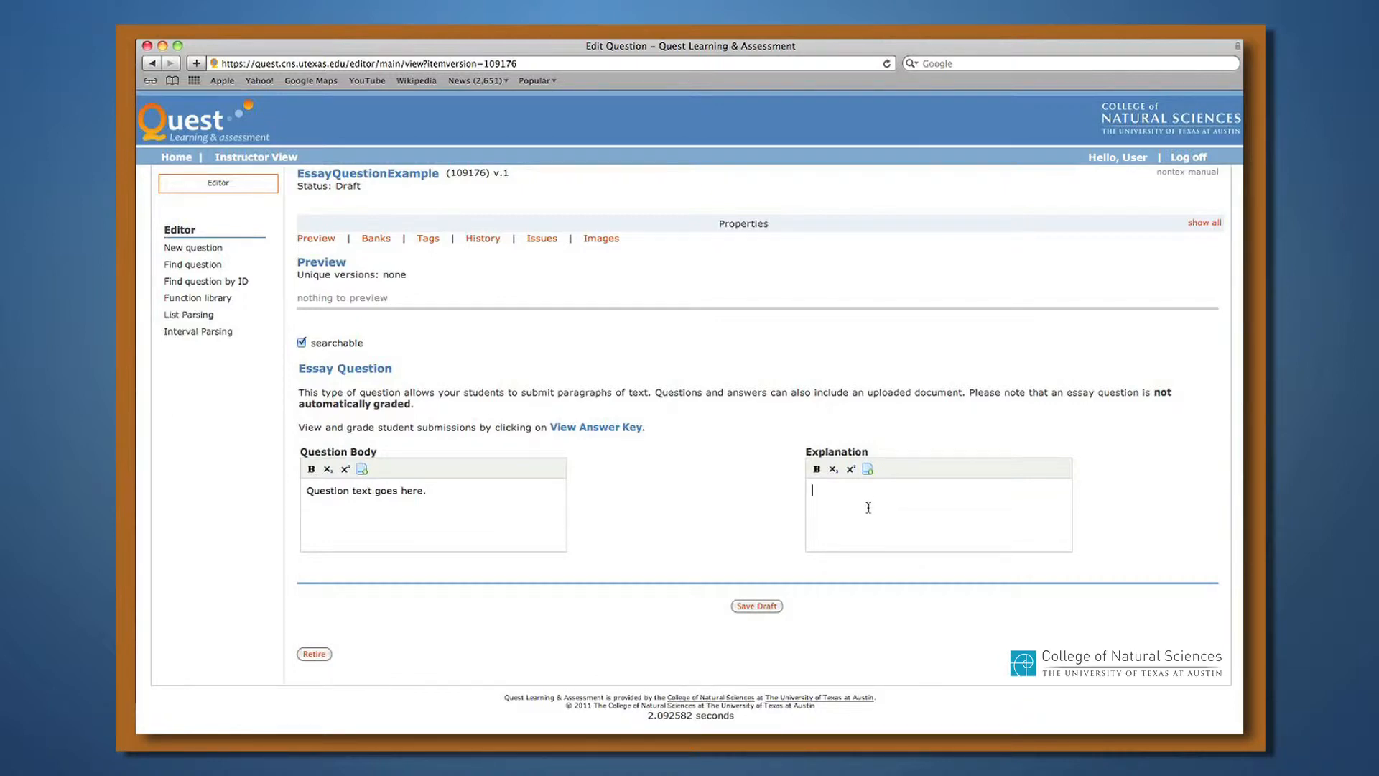
{"action": "type", "text": "Explanation goes h"}
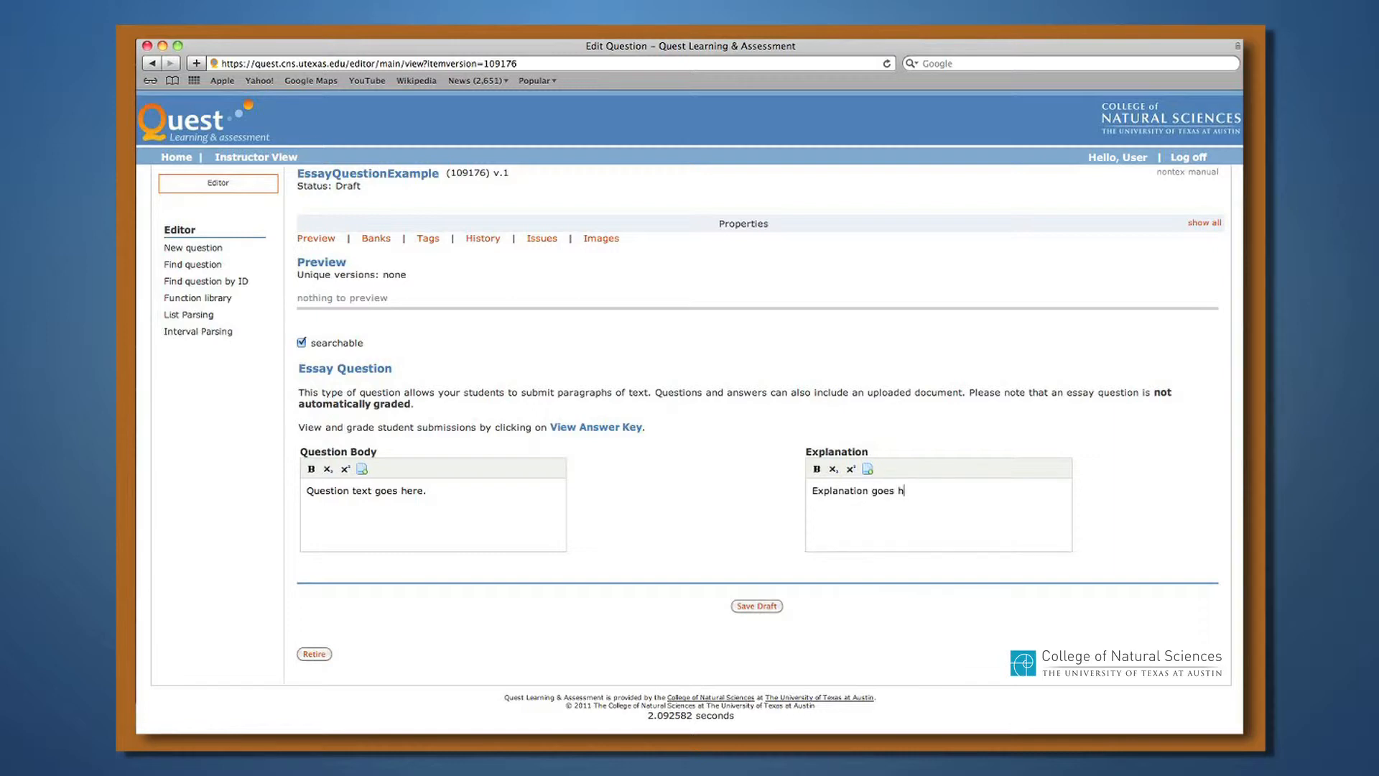
{"action": "type", "text": "ere."}
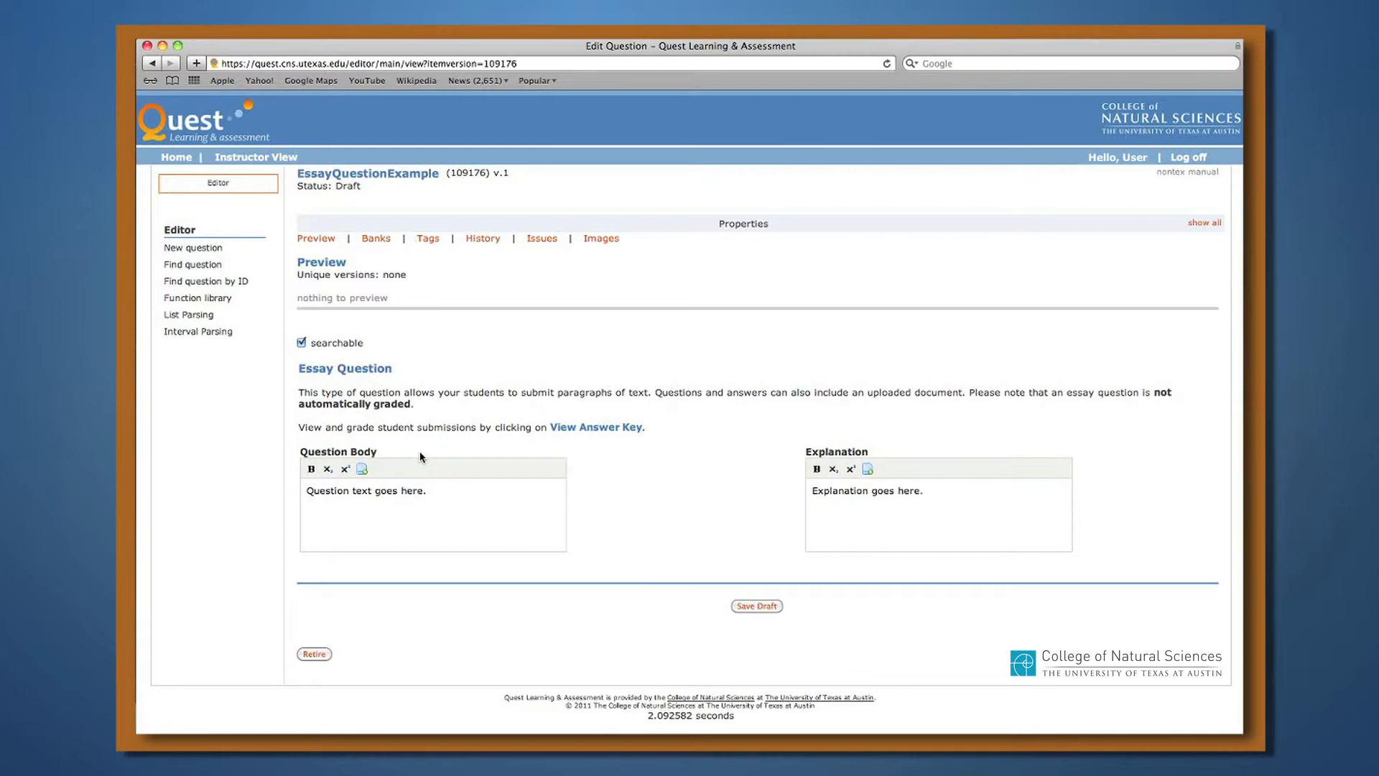
Create another question named ShortAnswerExample with the Short Answer type.
{"action": "left_click", "coordinate": [925, 490]}
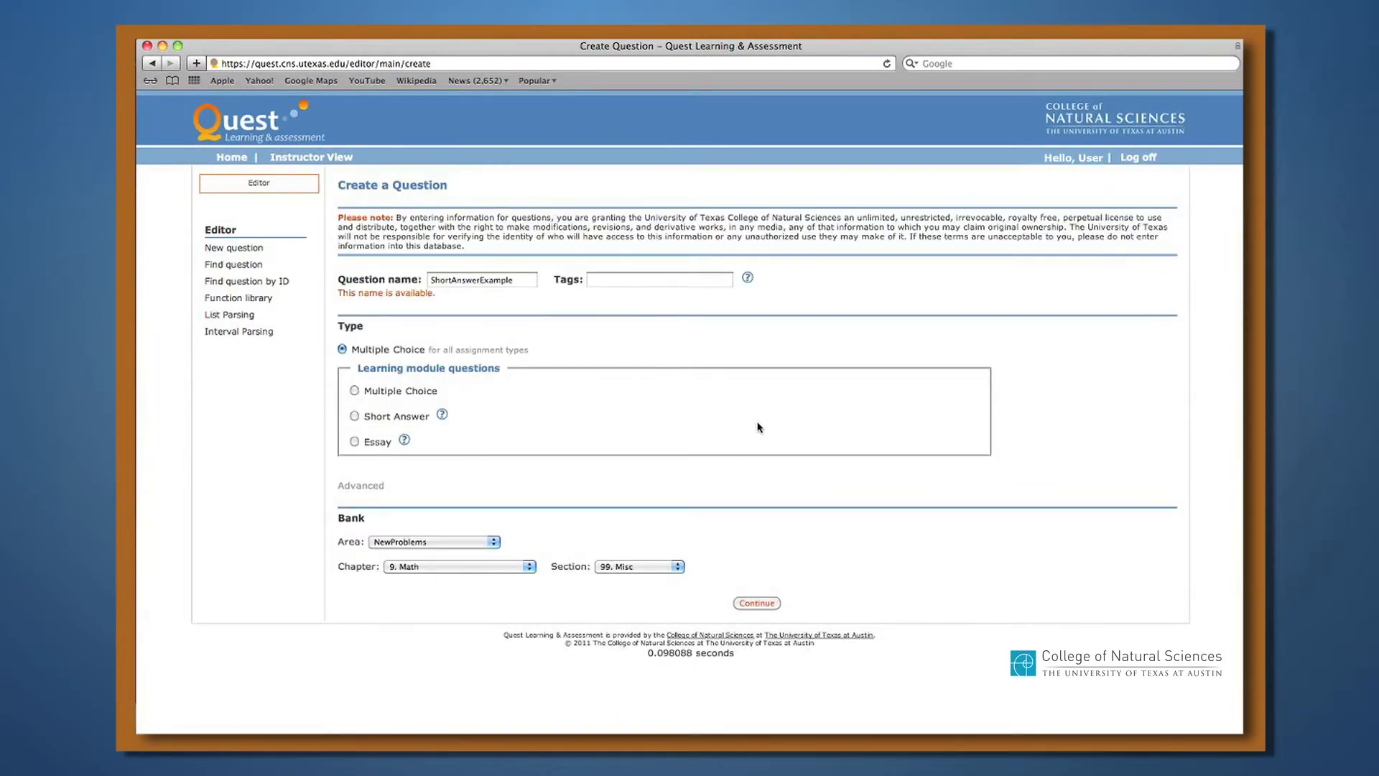
{"action": "mouse_move", "coordinate": [370, 429]}
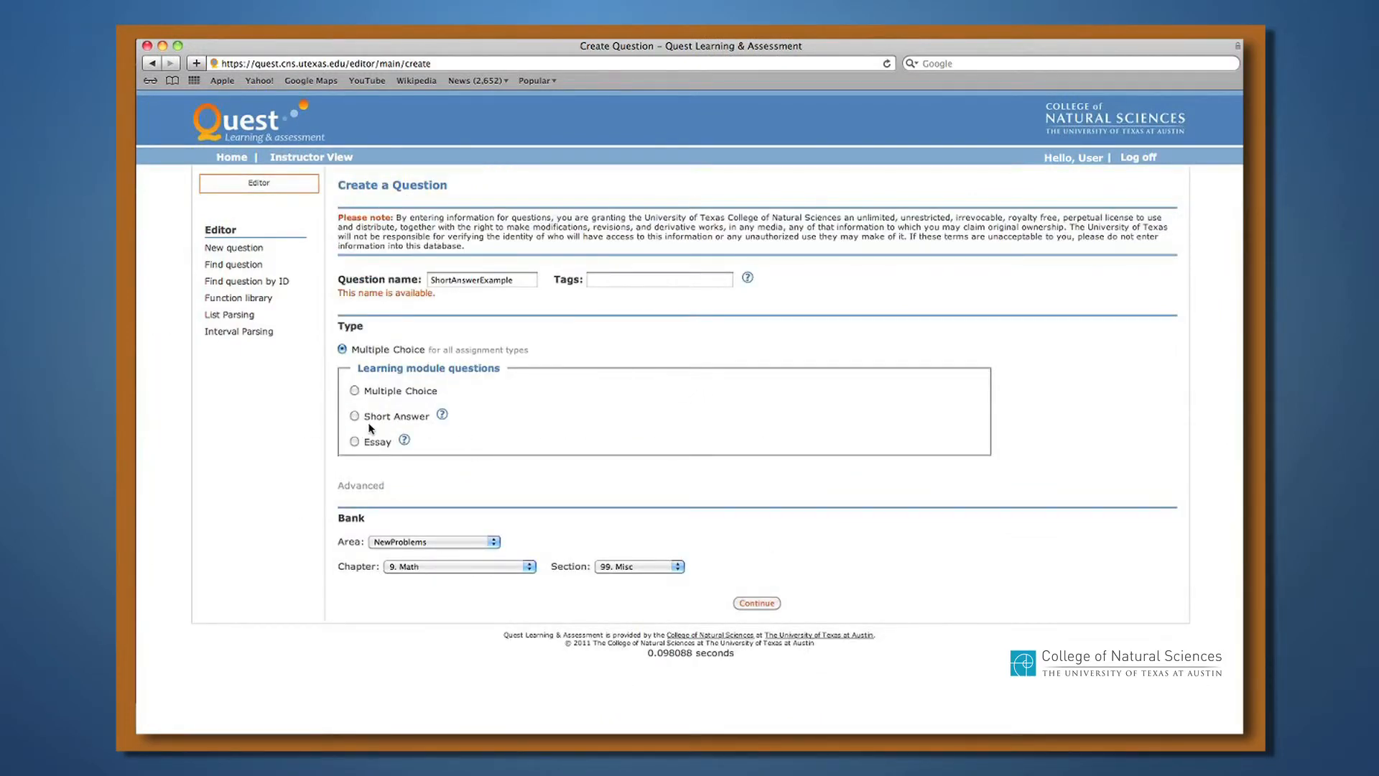
{"action": "left_click", "coordinate": [354, 416]}
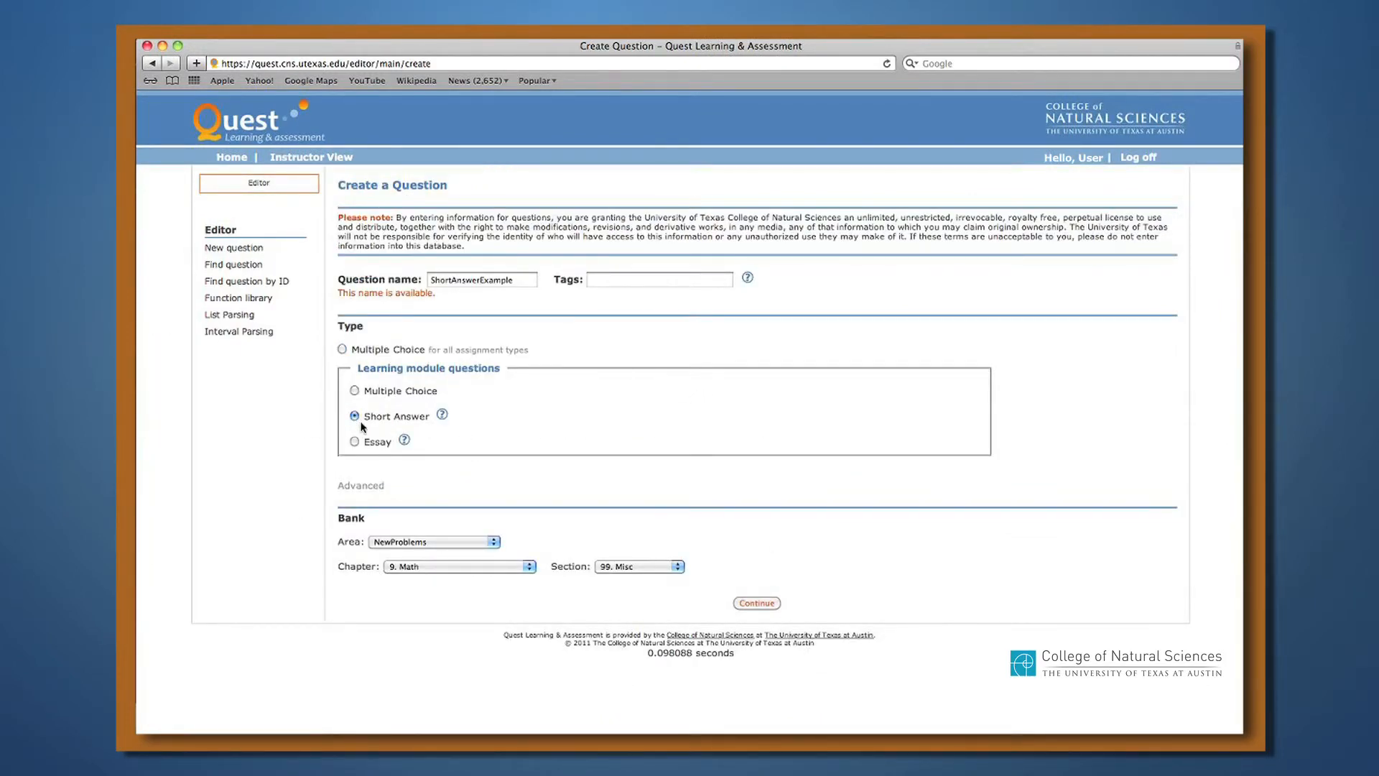
{"action": "left_click", "coordinate": [756, 603]}
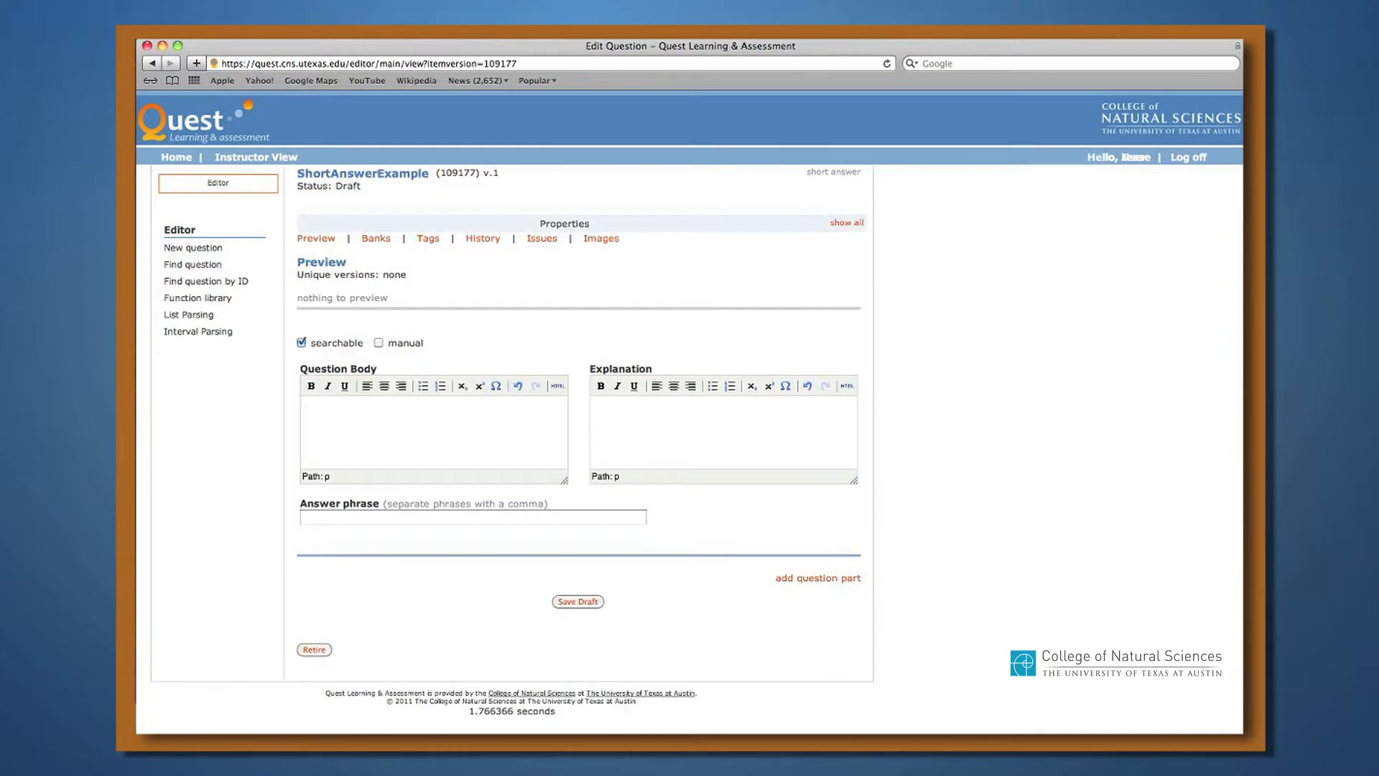
{"action": "mouse_move", "coordinate": [655, 655]}
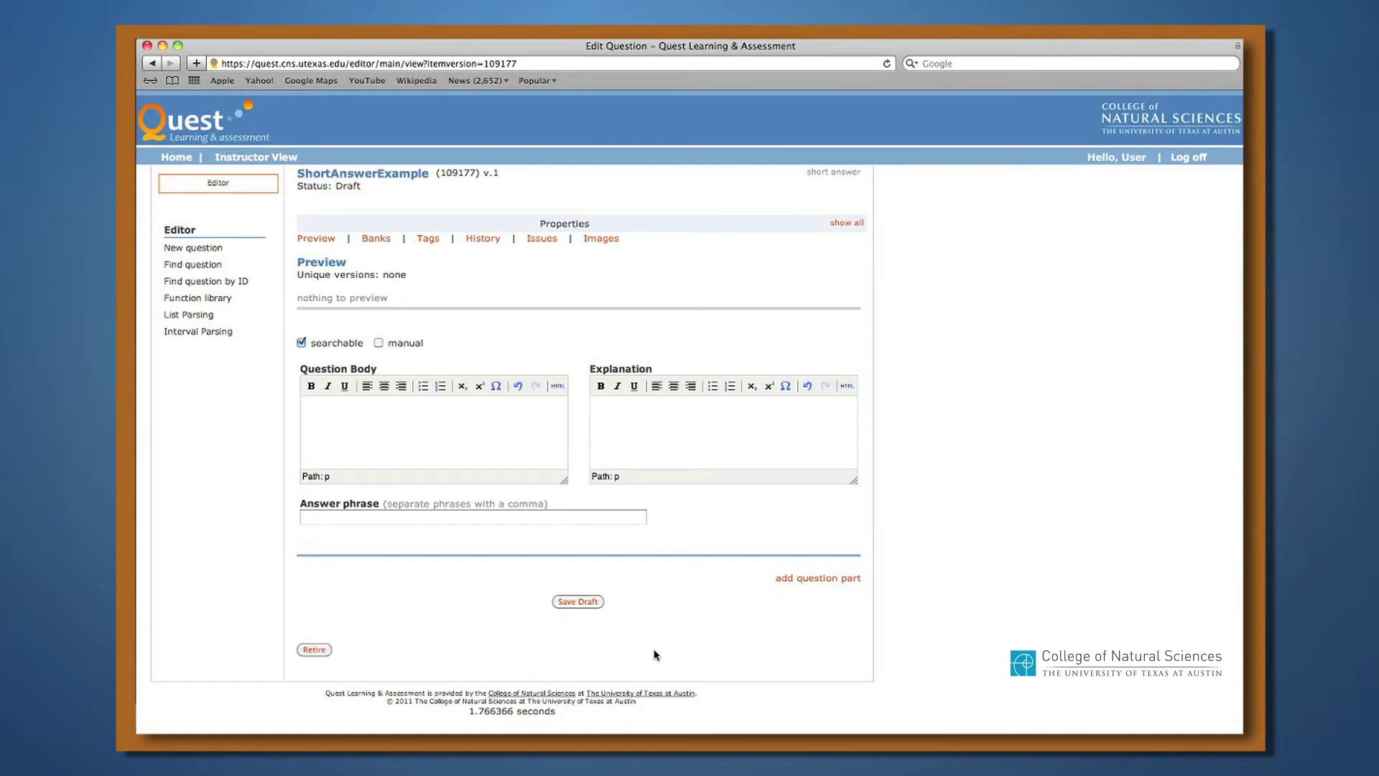
Enter 'What state are we in?' as the question and 'We are in Texas.' as the explanation.
{"action": "type", "text": "What state are we in?"}
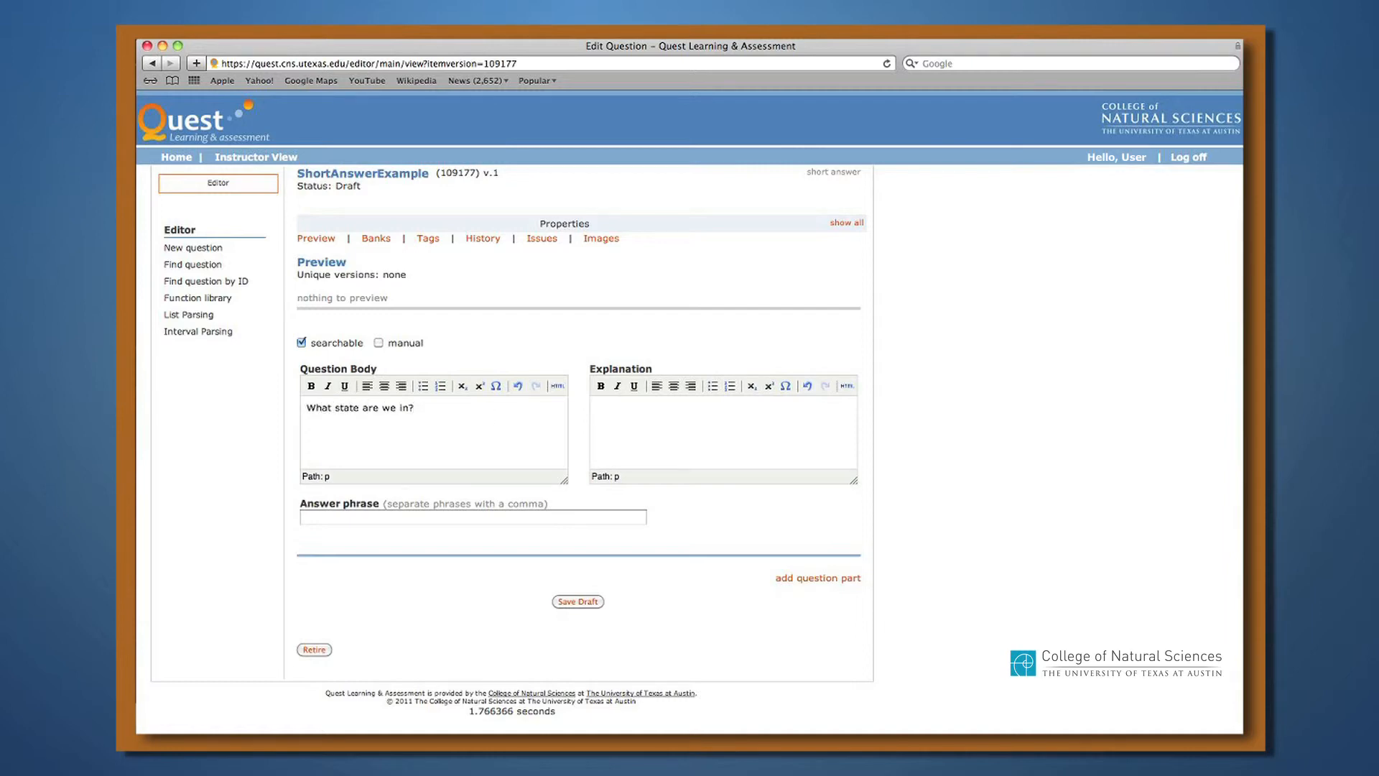
{"action": "left_click", "coordinate": [612, 427]}
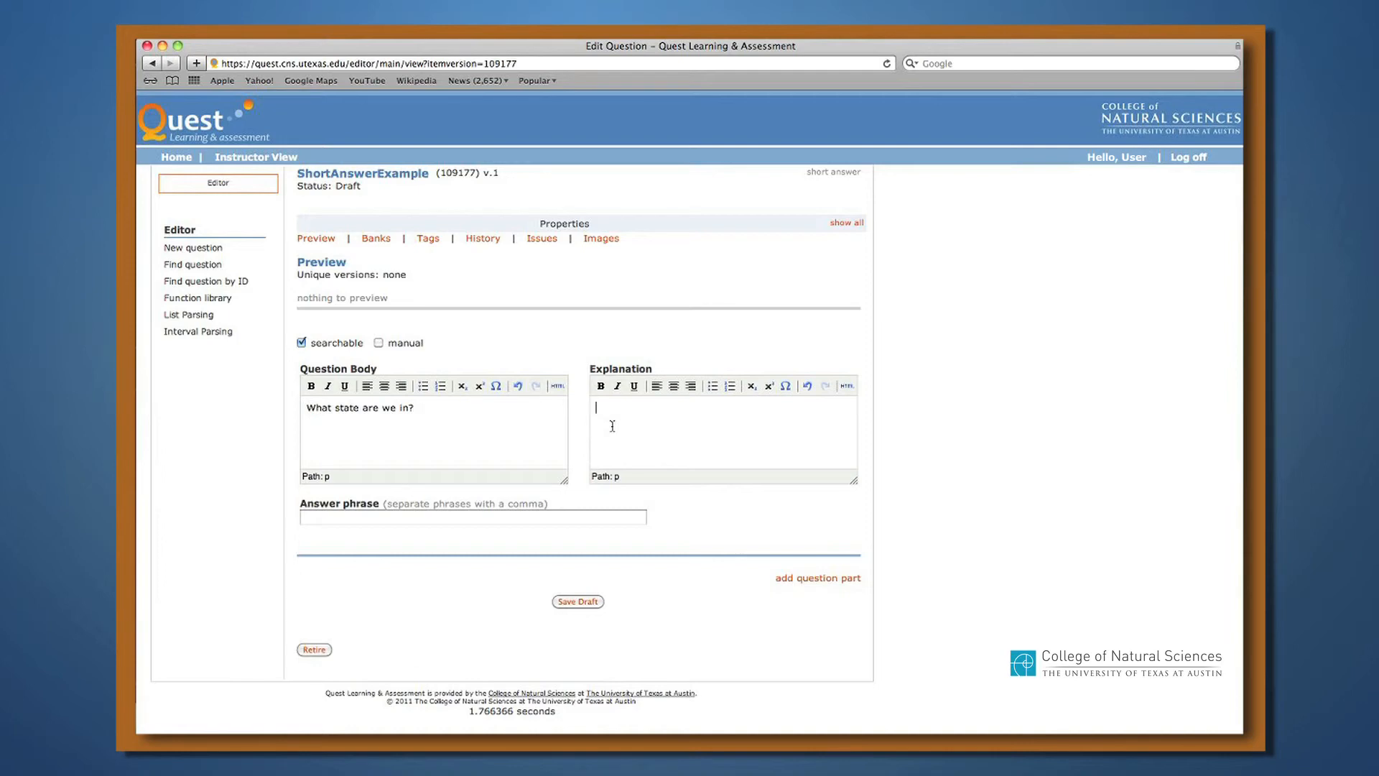
{"action": "type", "text": "We are in Te"}
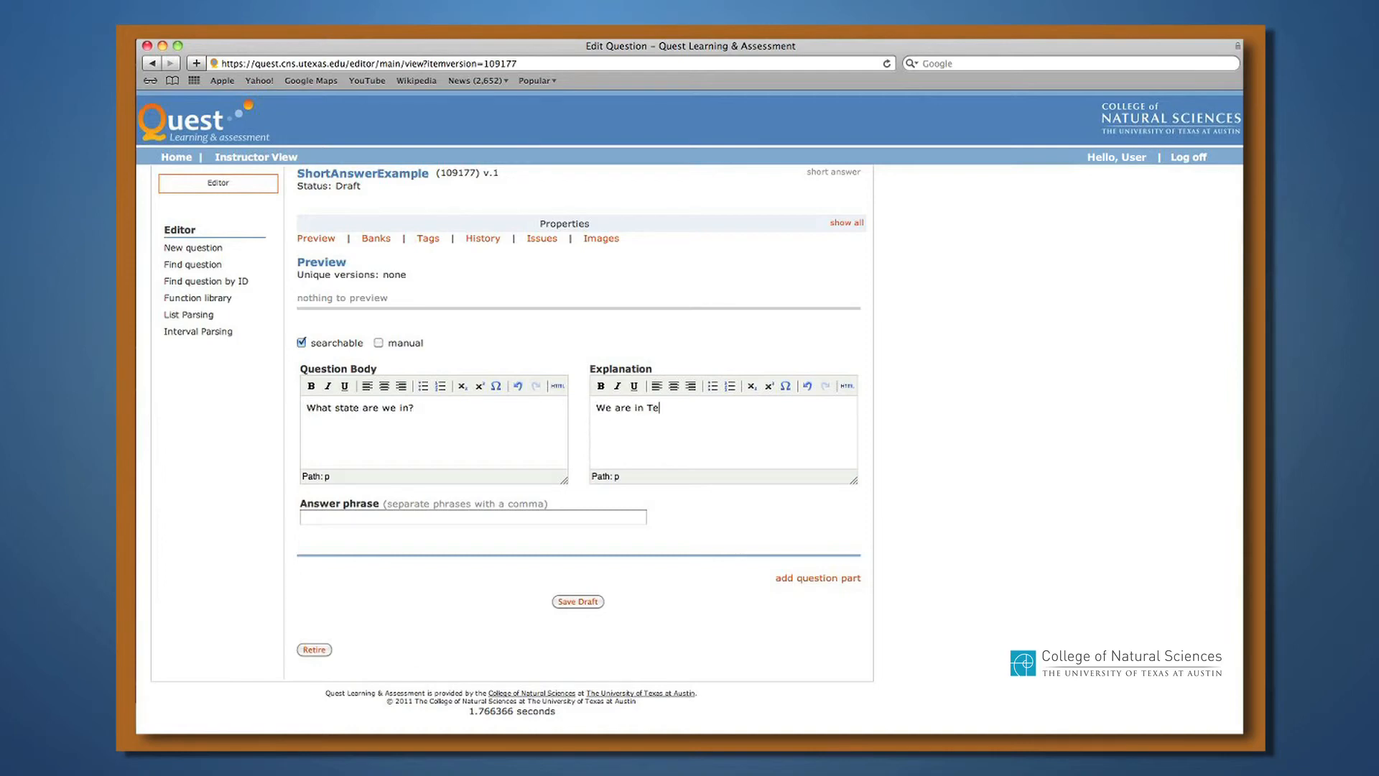
{"action": "type", "text": "xas."}
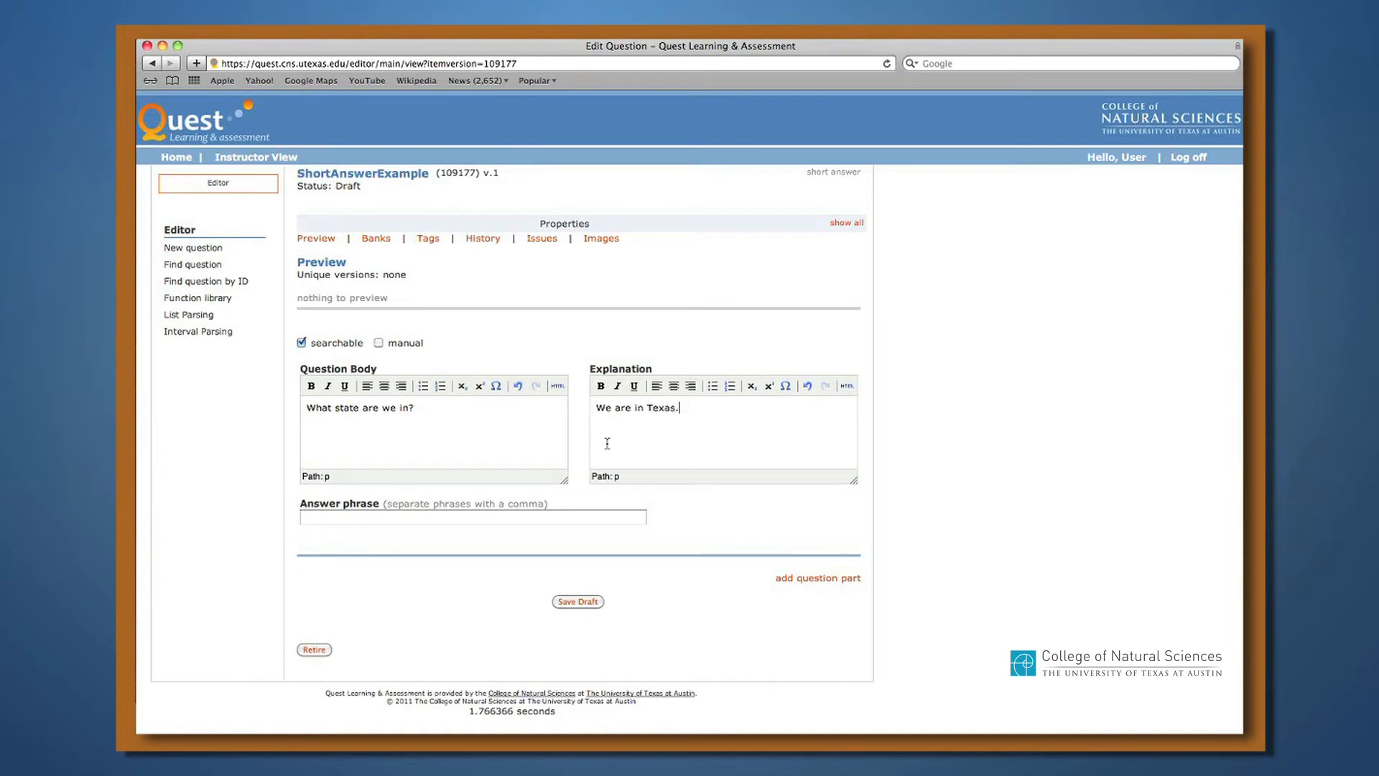
Set the accepted answer phrases to 'Texas, TX'.
{"action": "left_click", "coordinate": [472, 517]}
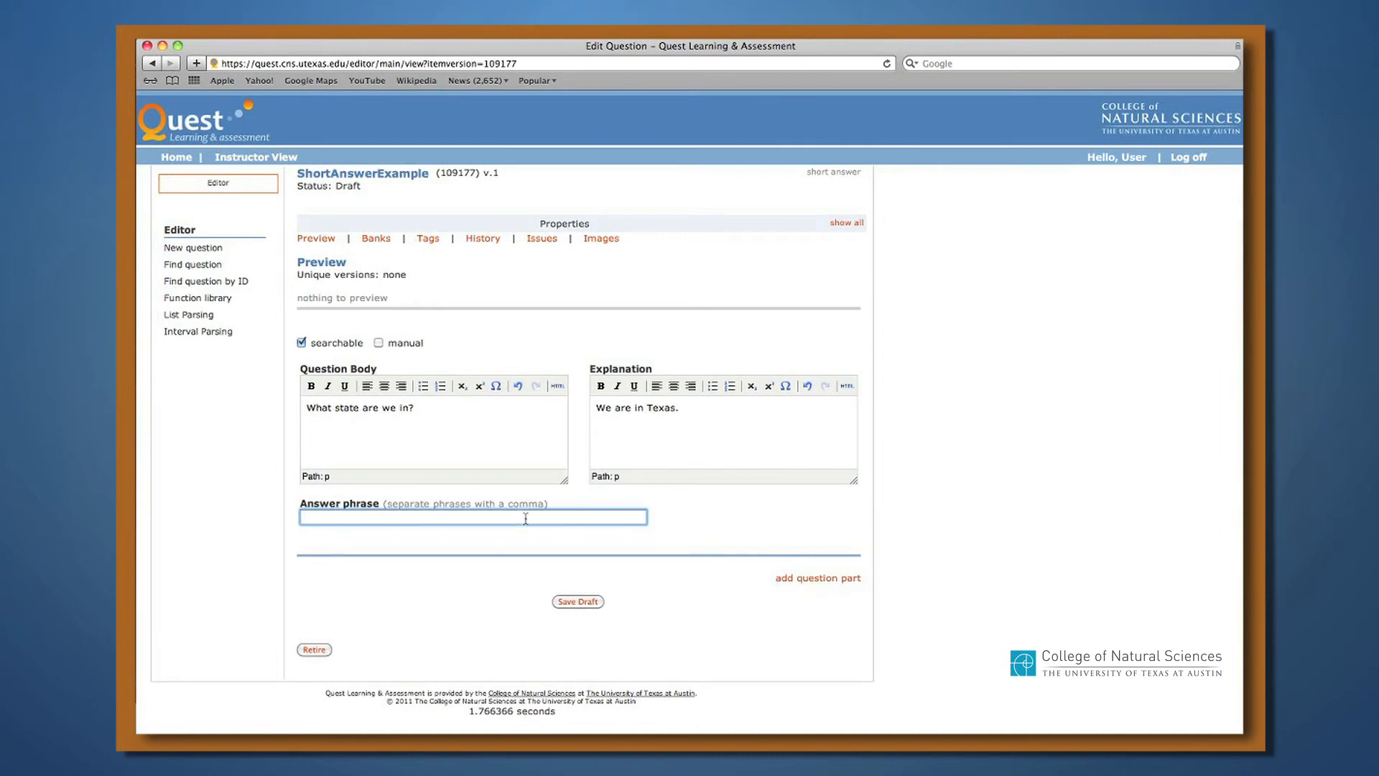
{"action": "type", "text": "Texas,"}
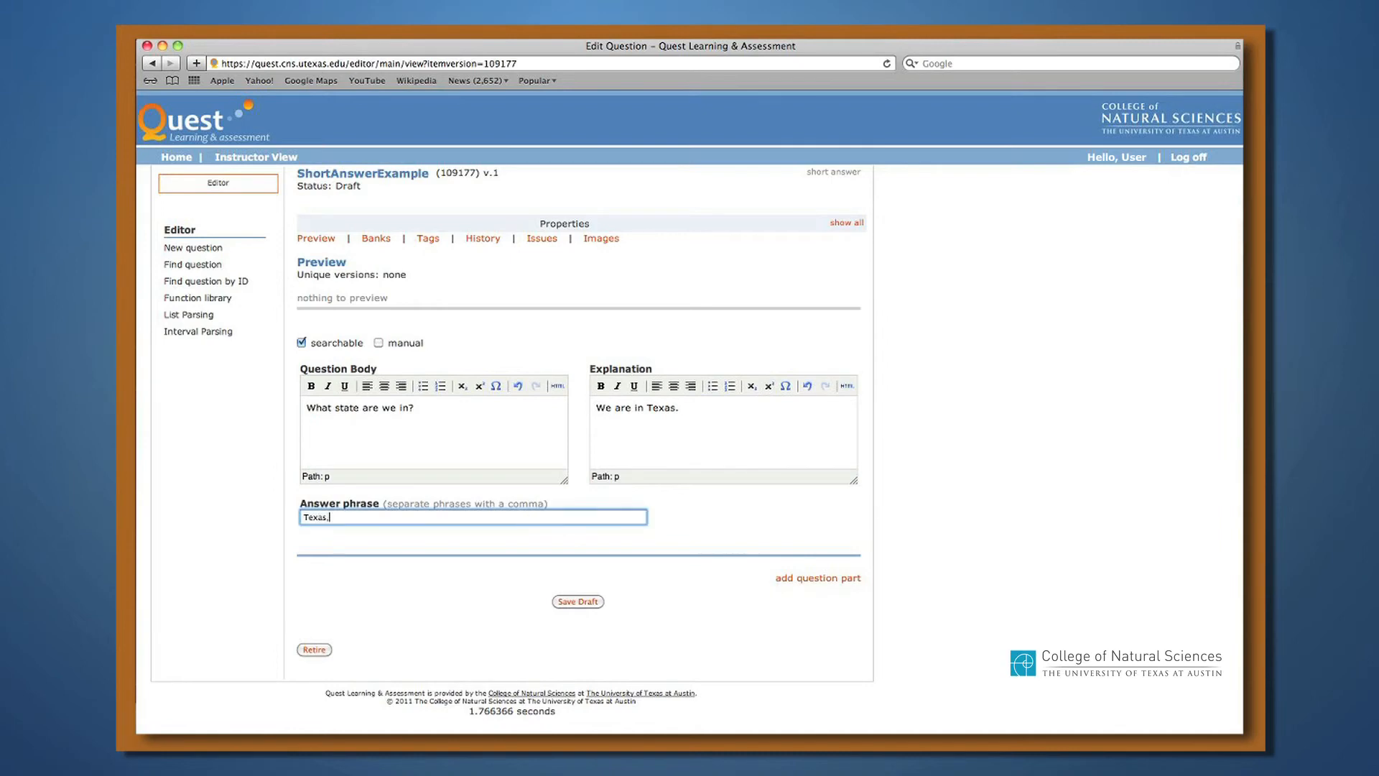
{"action": "type", "text": "TX"}
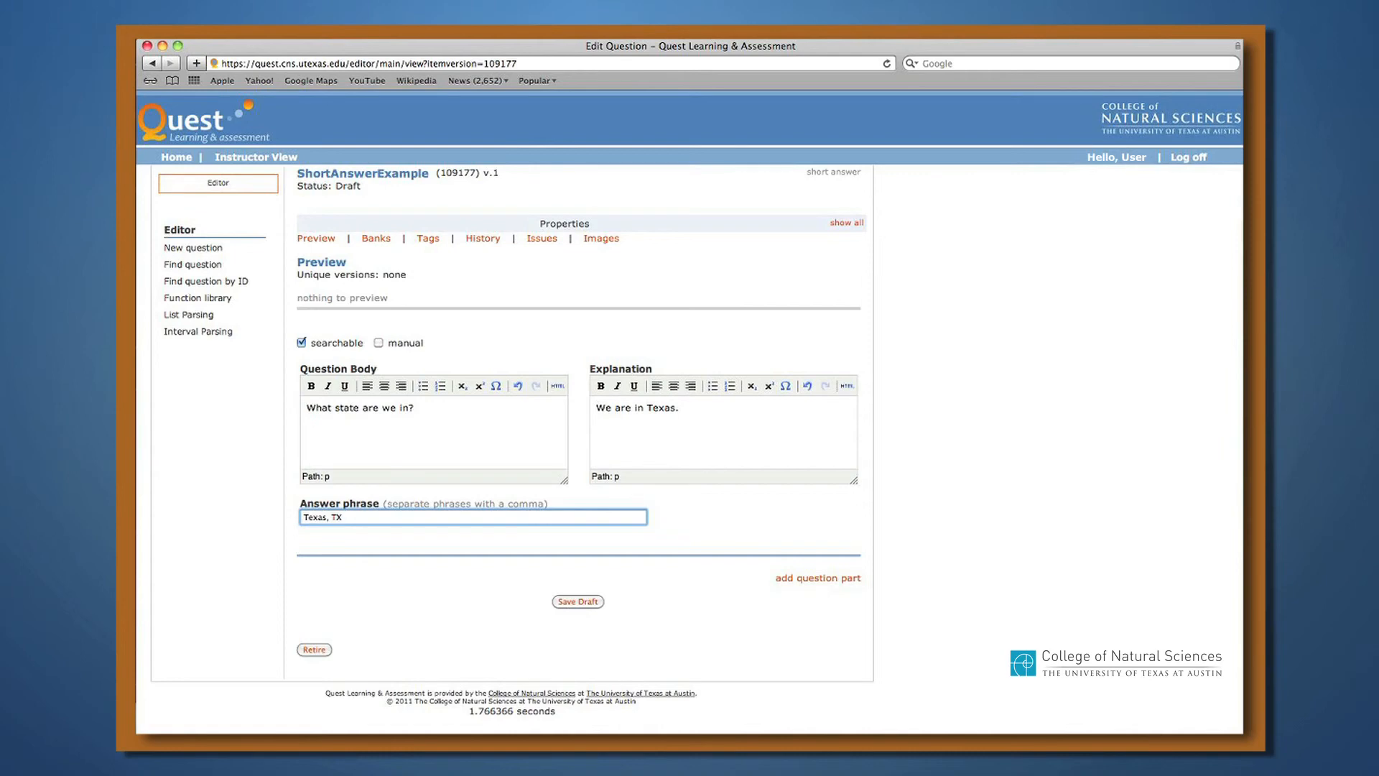